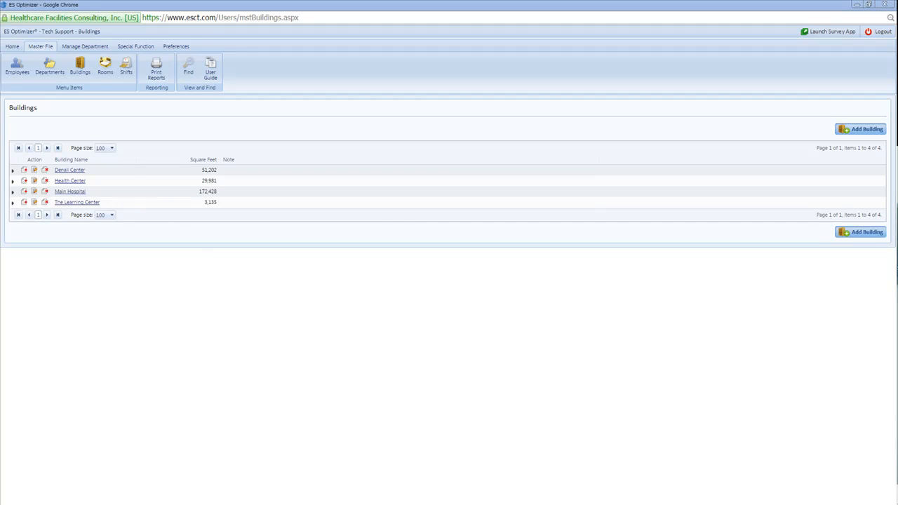
Leave the buildings list via Home and land on the Dashboard with its charts.
left_click(11, 45)
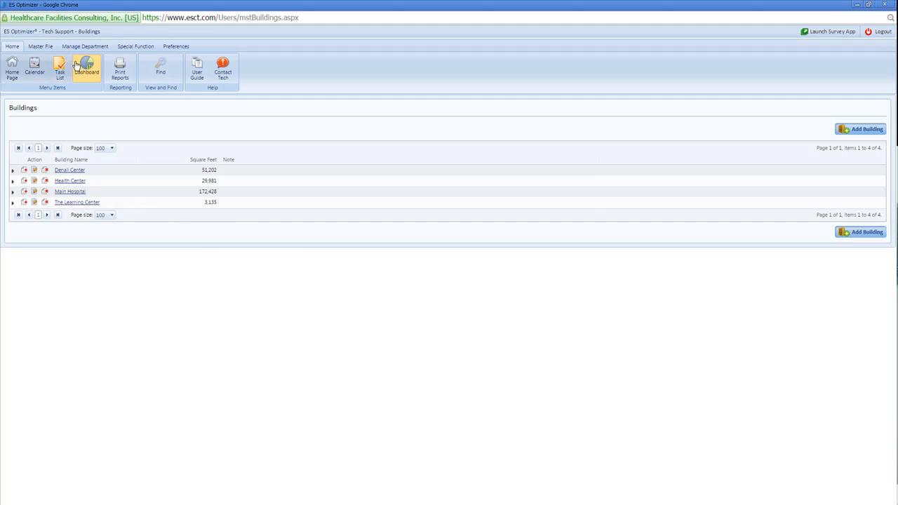
mouse_move(87, 70)
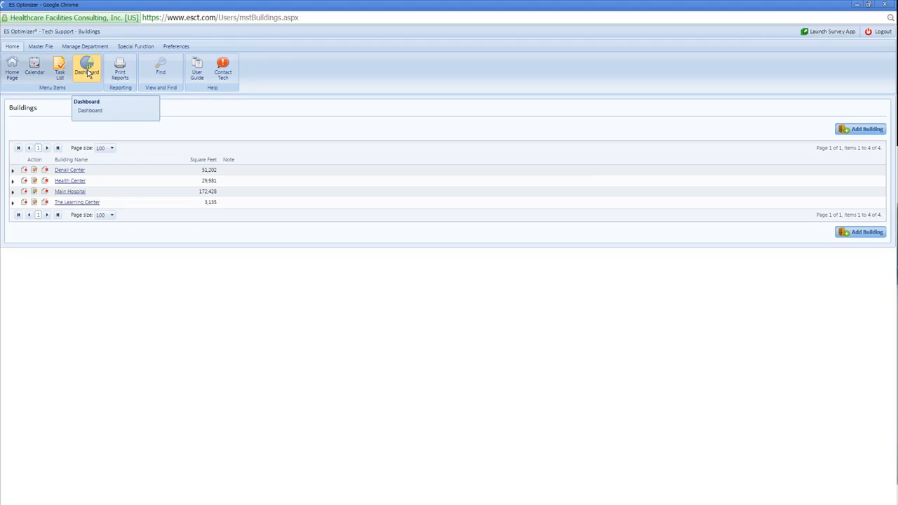
left_click(87, 71)
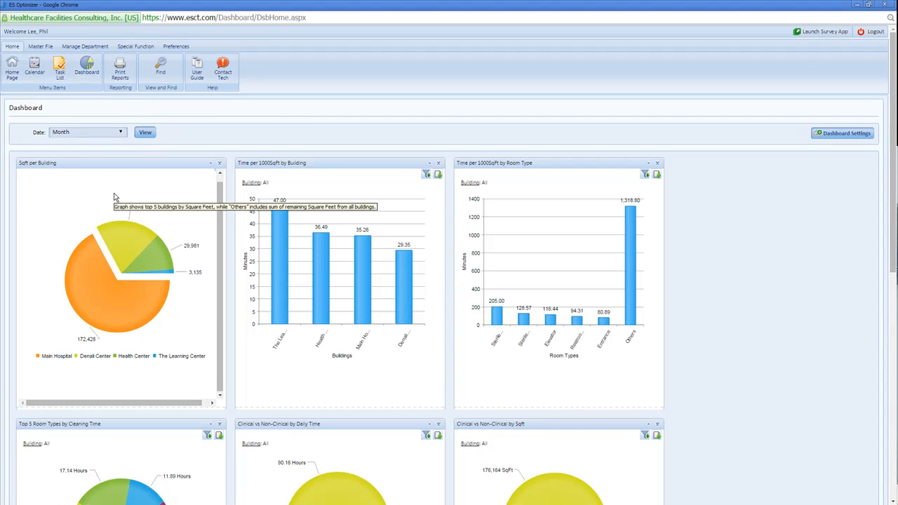
scroll("down", 3)
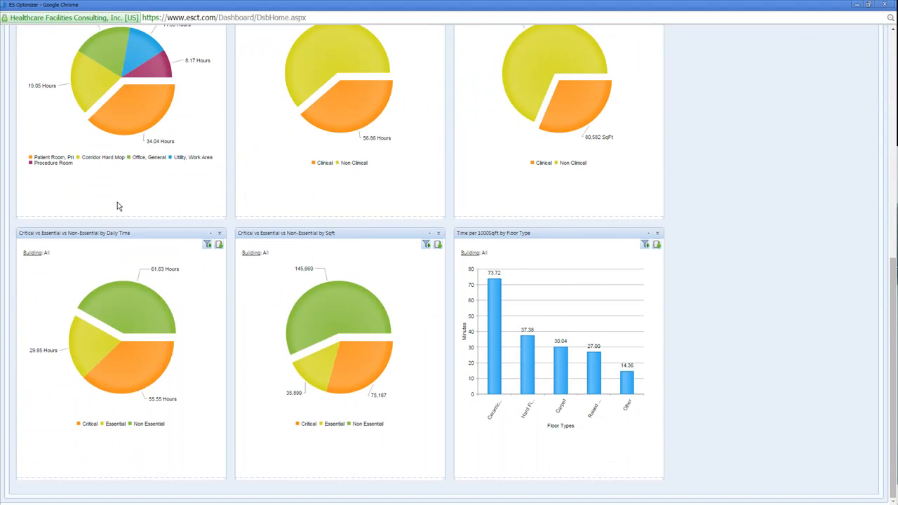
scroll("up", 3)
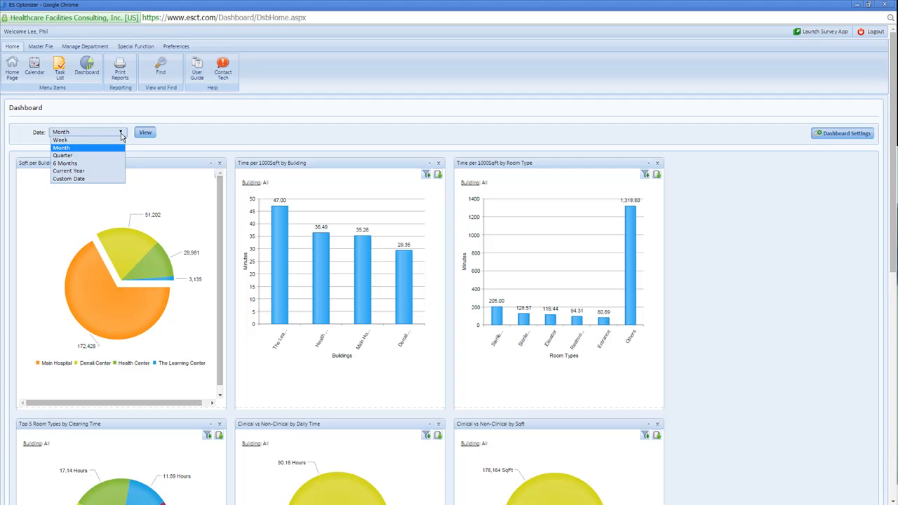
mouse_move(153, 132)
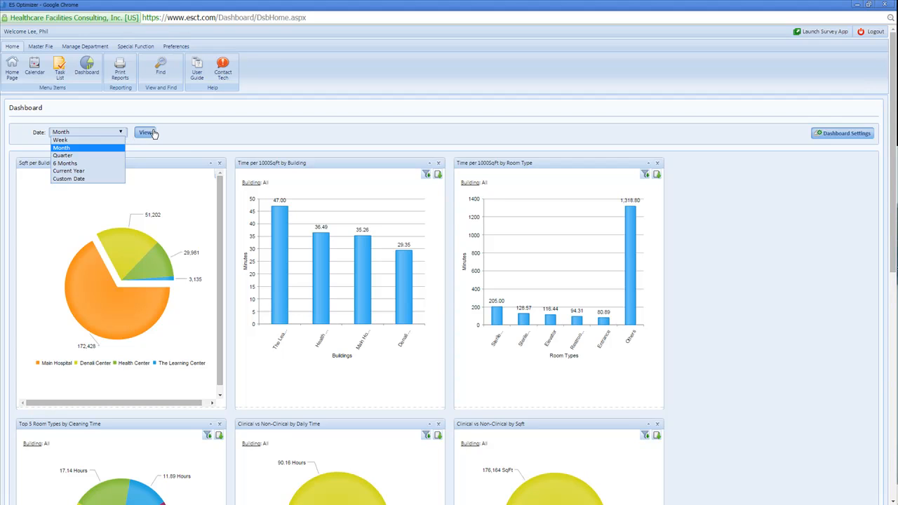
mouse_move(148, 132)
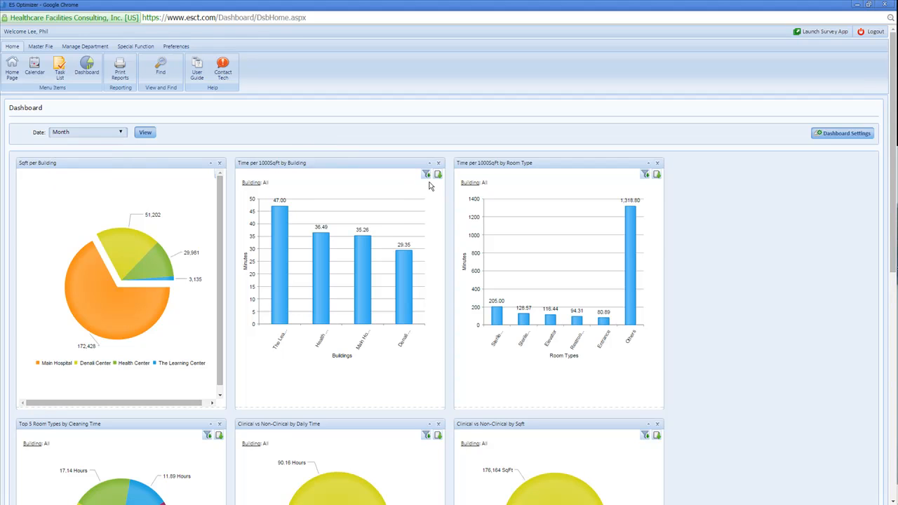
mouse_move(427, 174)
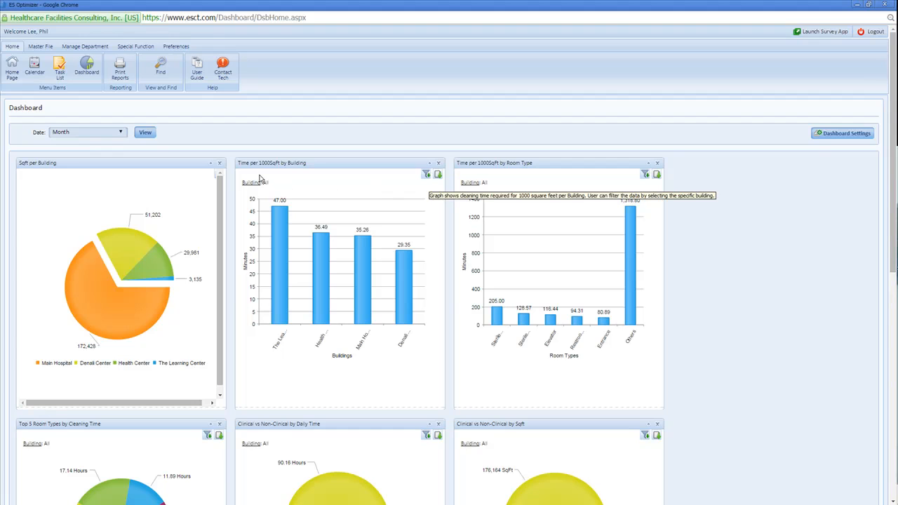
mouse_move(255, 177)
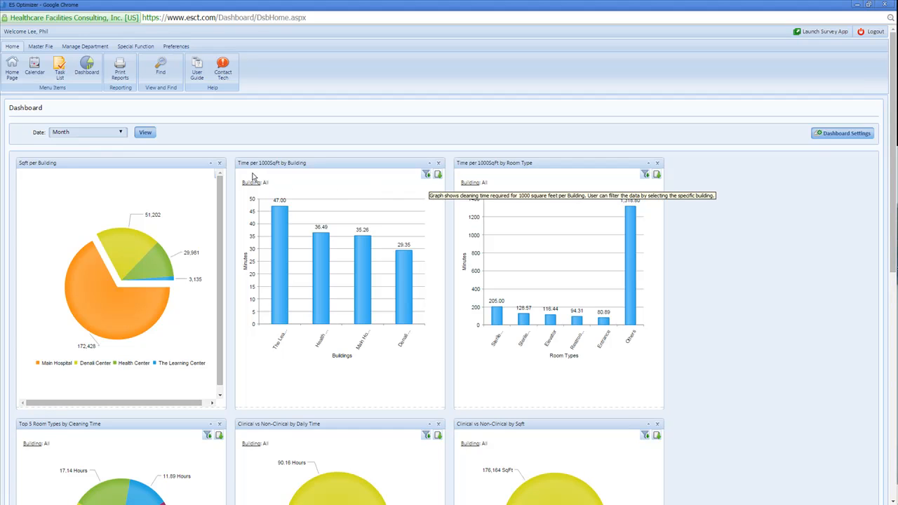
mouse_move(282, 176)
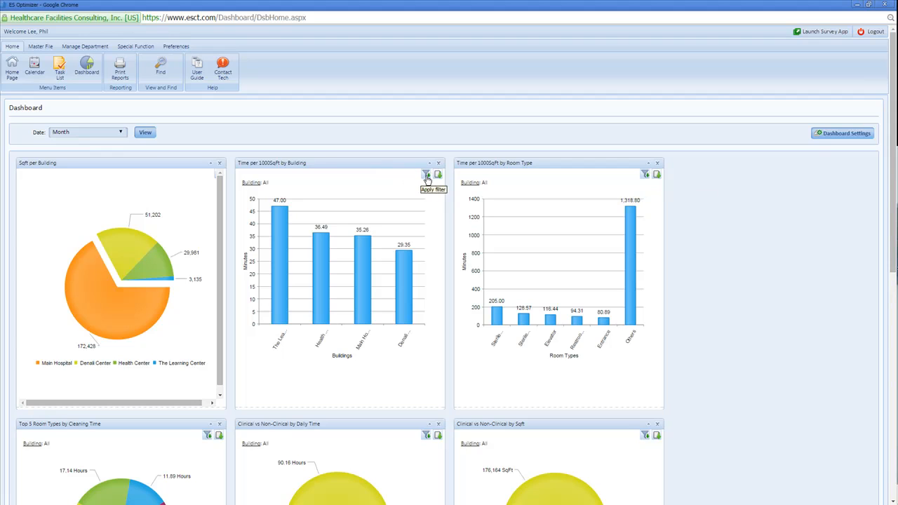
Filter the Time per 1000Sqft by Building graph to Health Center only (single 36.48 bar).
left_click(427, 174)
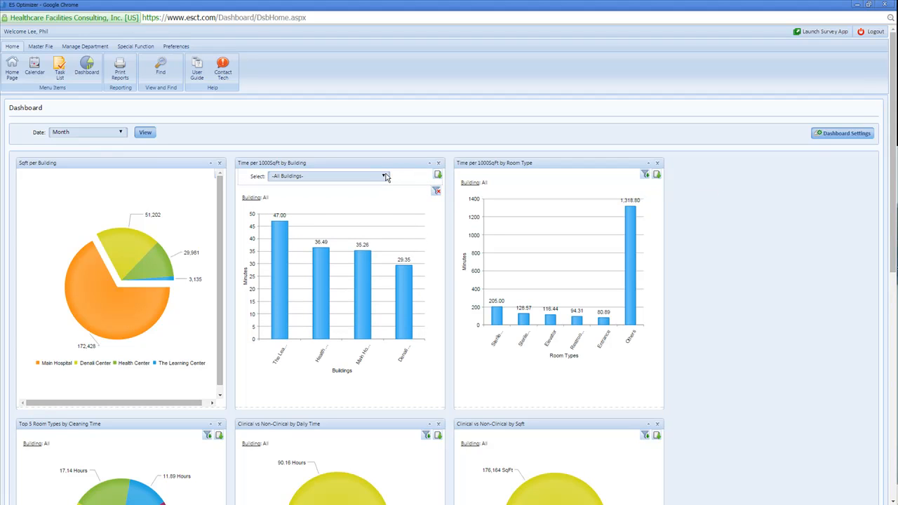
left_click(385, 176)
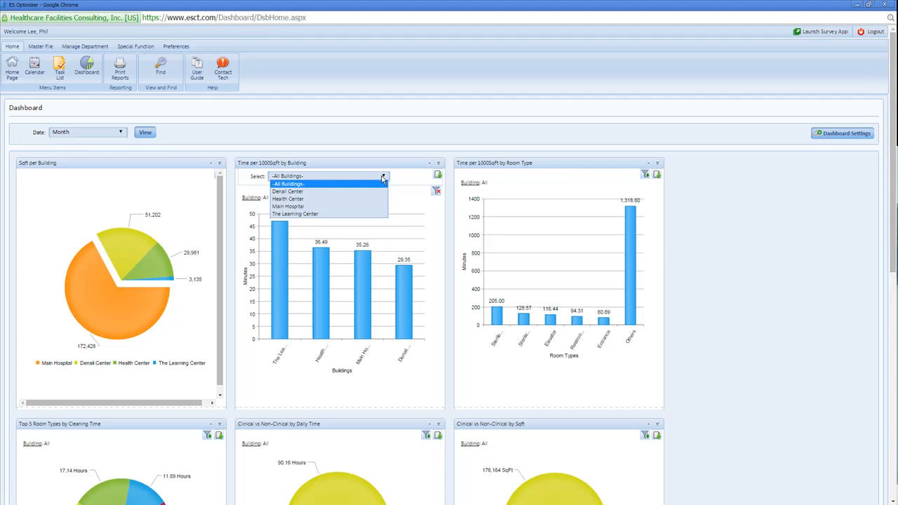
left_click(288, 200)
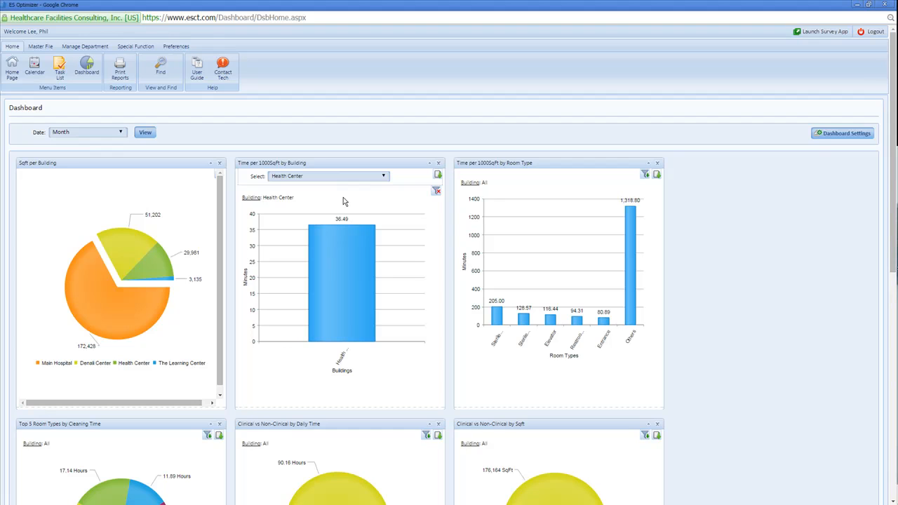
mouse_move(438, 174)
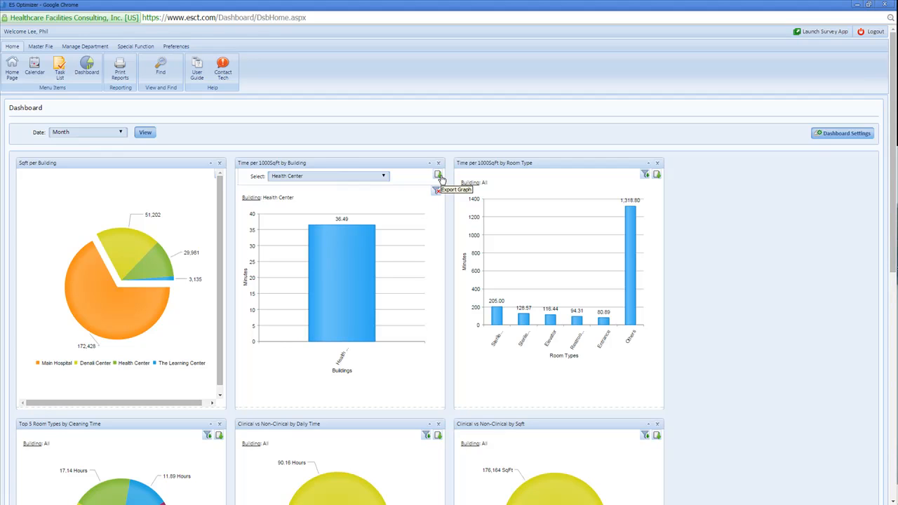
mouse_move(842, 133)
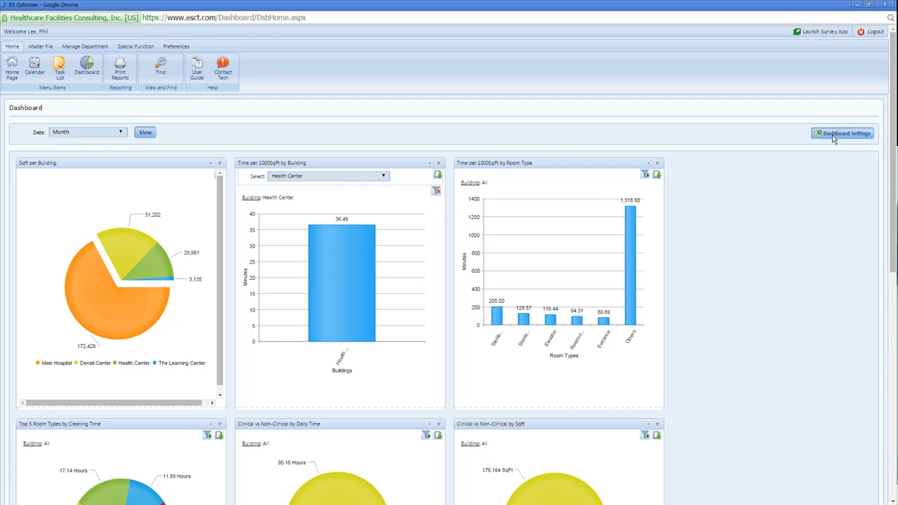
In Dashboard Settings under Buildings And Rooms, attempt Soft per Floor and acknowledge the nine-graph limit warning.
left_click(842, 134)
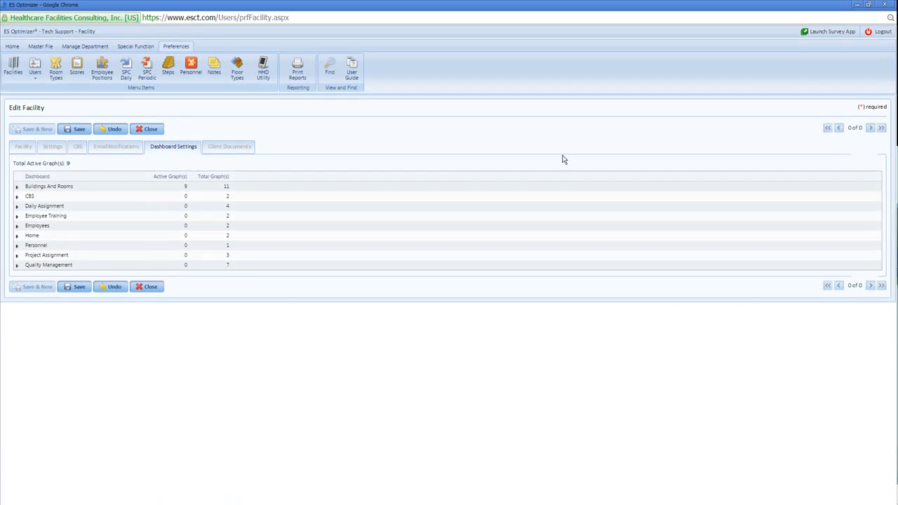
mouse_move(221, 274)
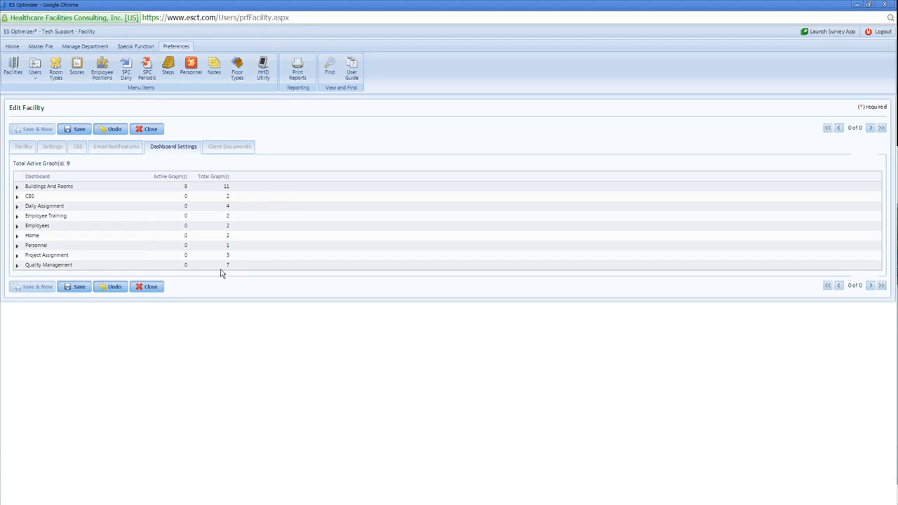
mouse_move(11, 202)
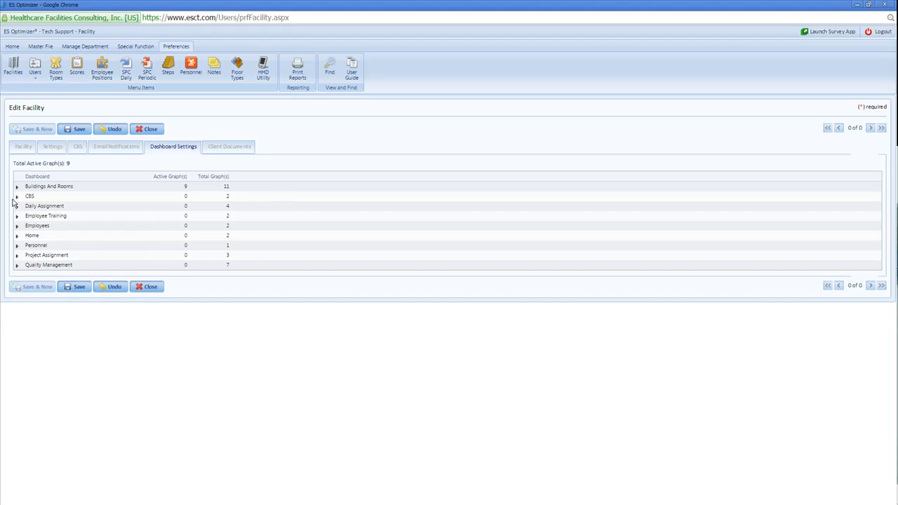
left_click(17, 185)
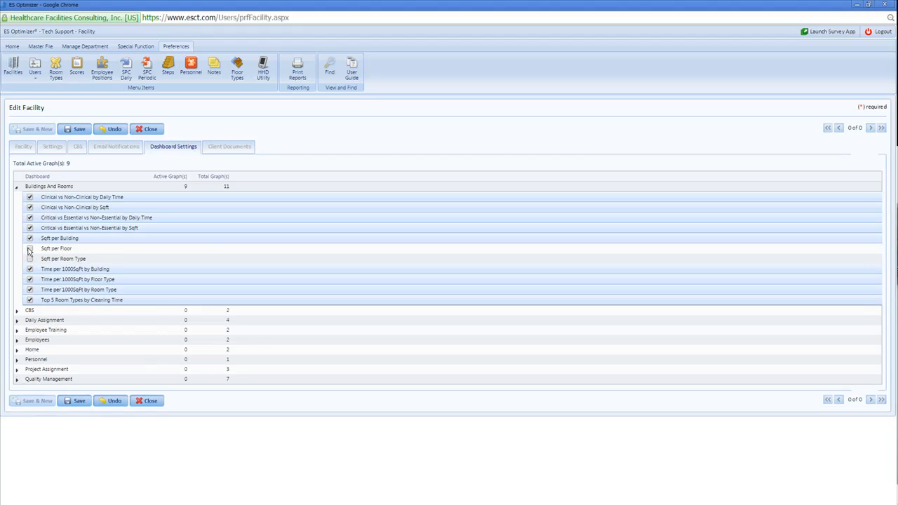
left_click(30, 249)
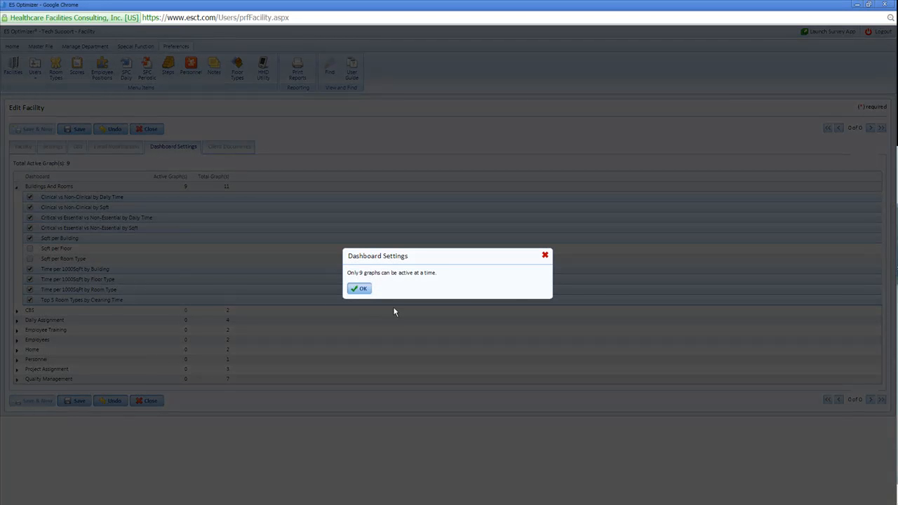
mouse_move(334, 307)
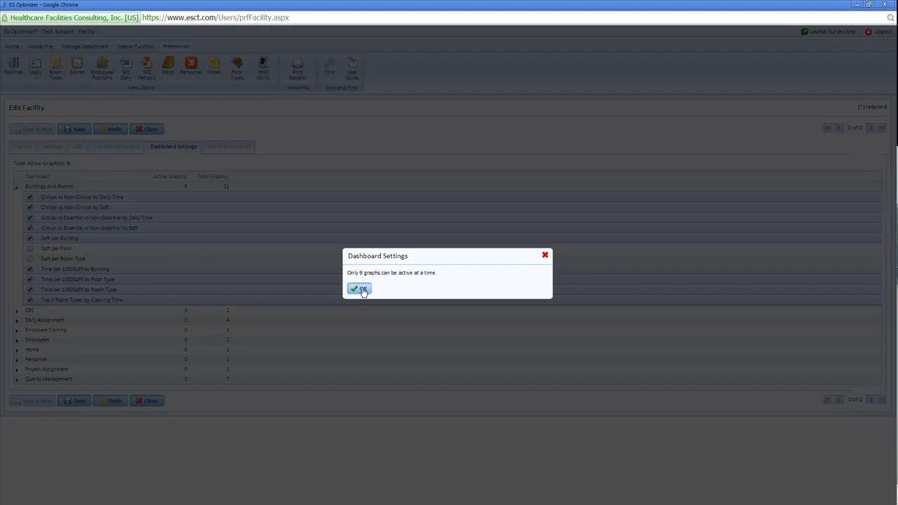
left_click(359, 289)
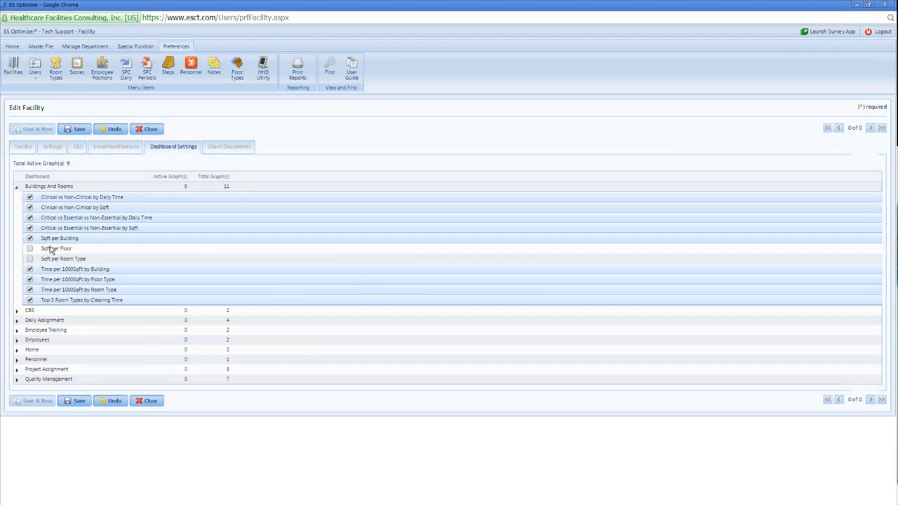
Deactivate Soft per Building, activate Soft per Floor, and save the dashboard settings.
left_click(30, 238)
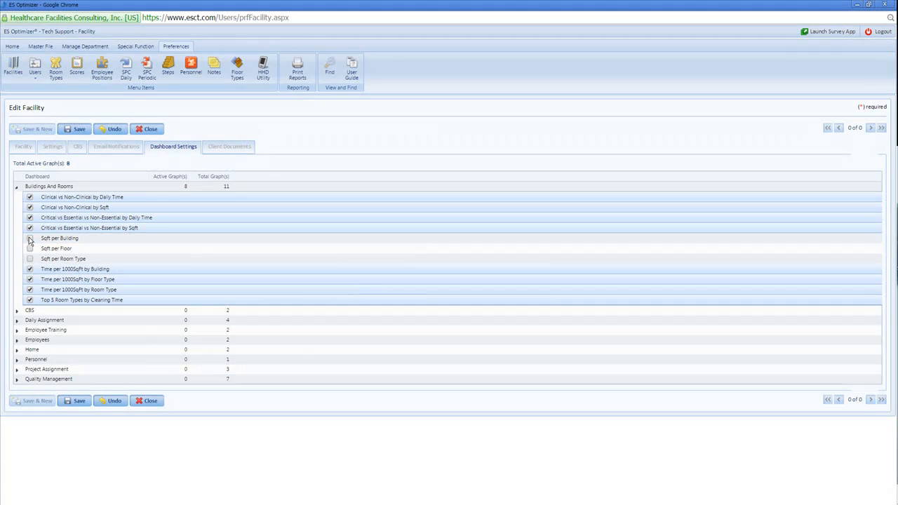
left_click(30, 248)
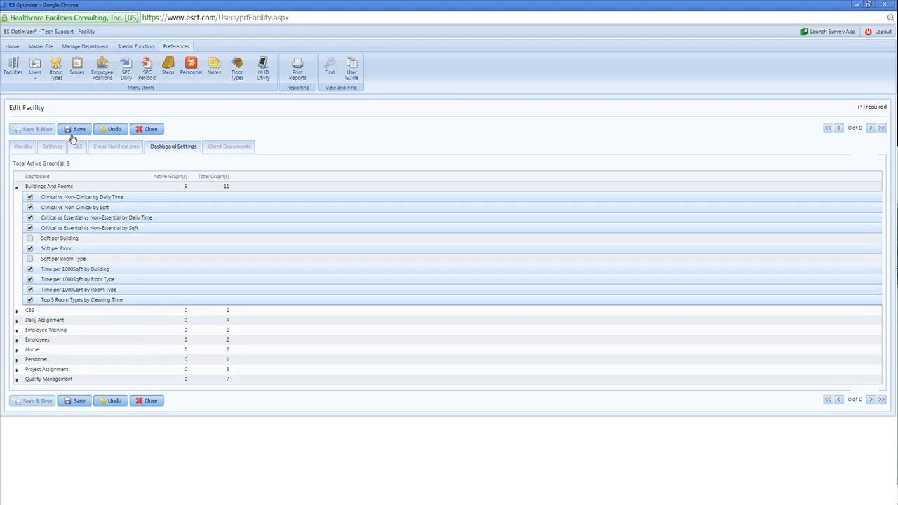
left_click(79, 129)
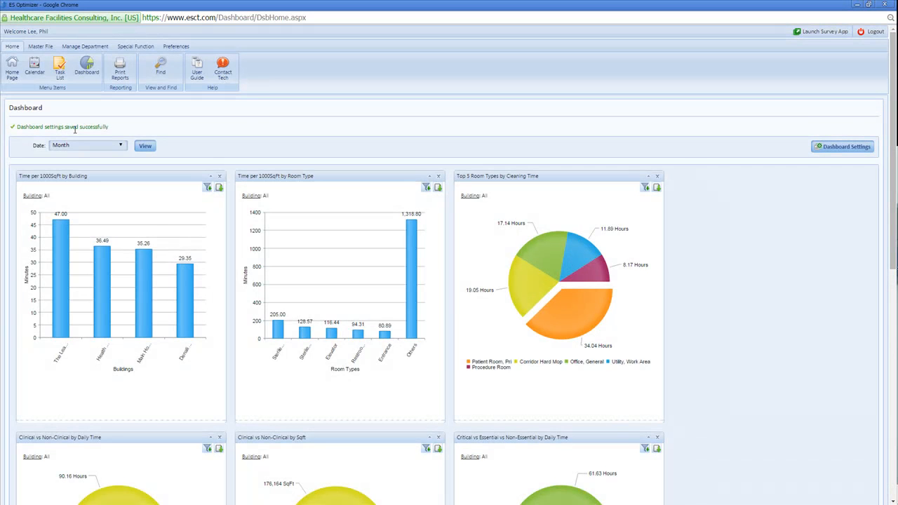
scroll("down", 3)
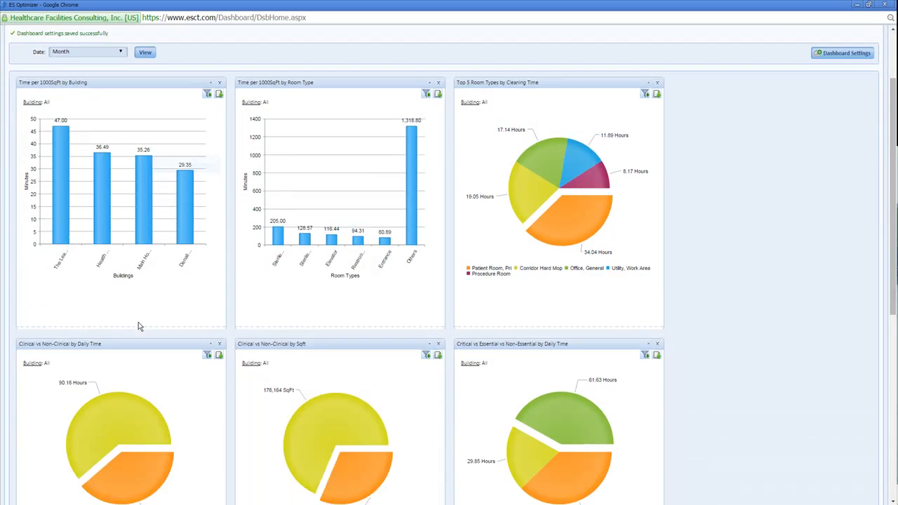
scroll("down", 3)
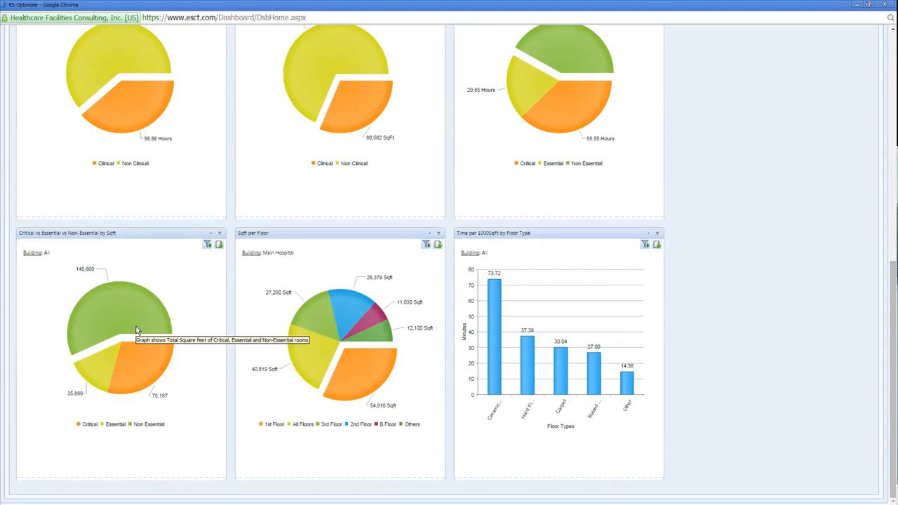
scroll("down", 3)
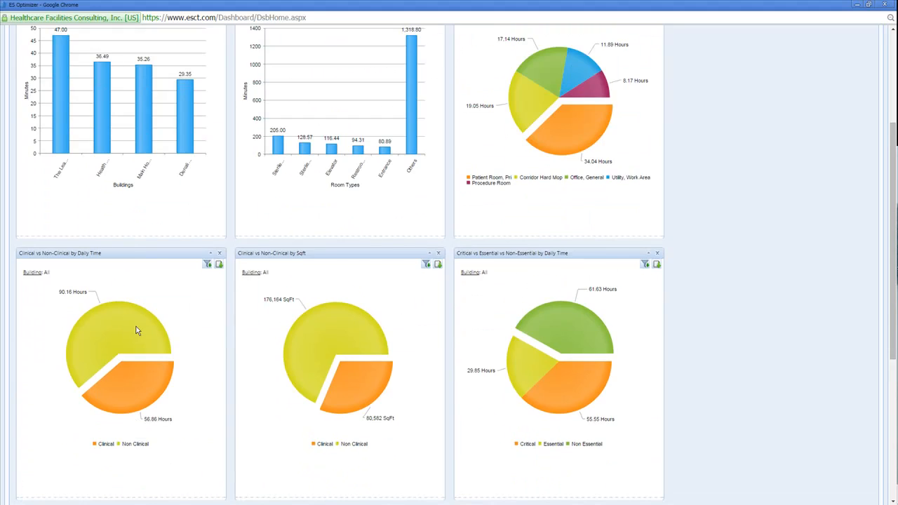